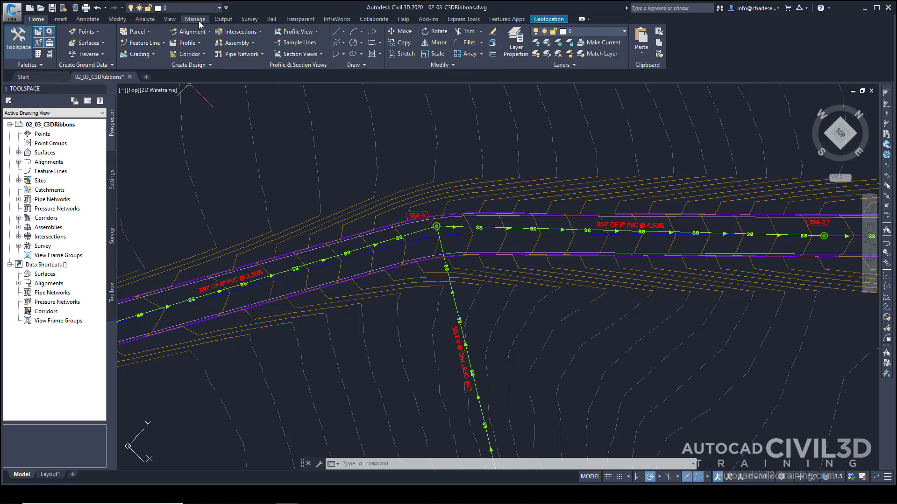
{"action": "mouse_move", "coordinate": [117, 18]}
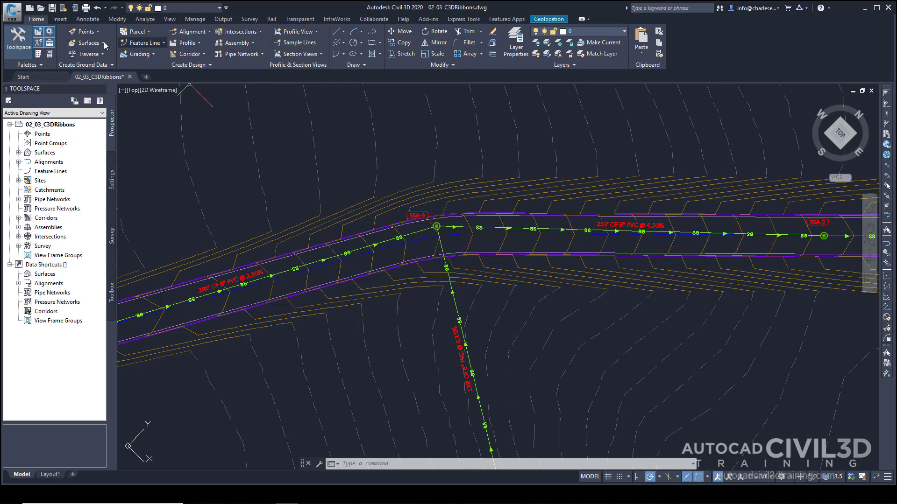
Browse the Insert, Annotate, Modify and Analyze ribbon tabs, returning to Insert.
{"action": "left_click", "coordinate": [59, 19]}
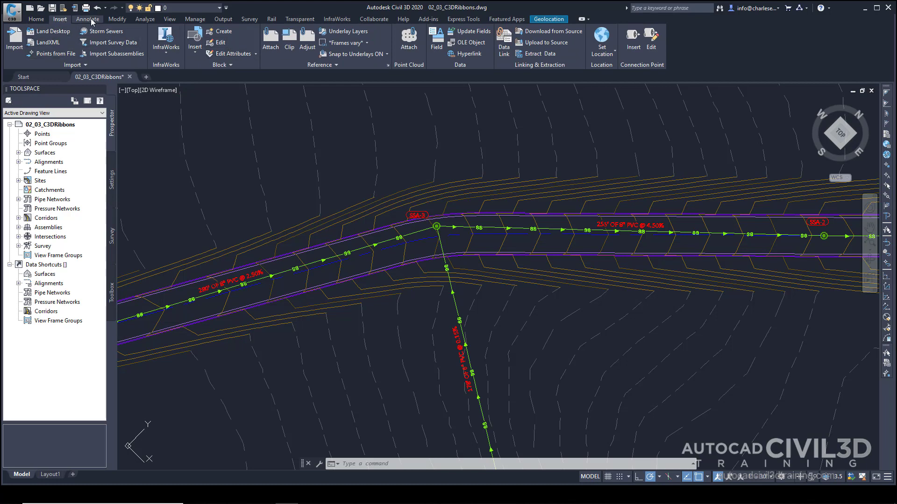
{"action": "left_click", "coordinate": [86, 19]}
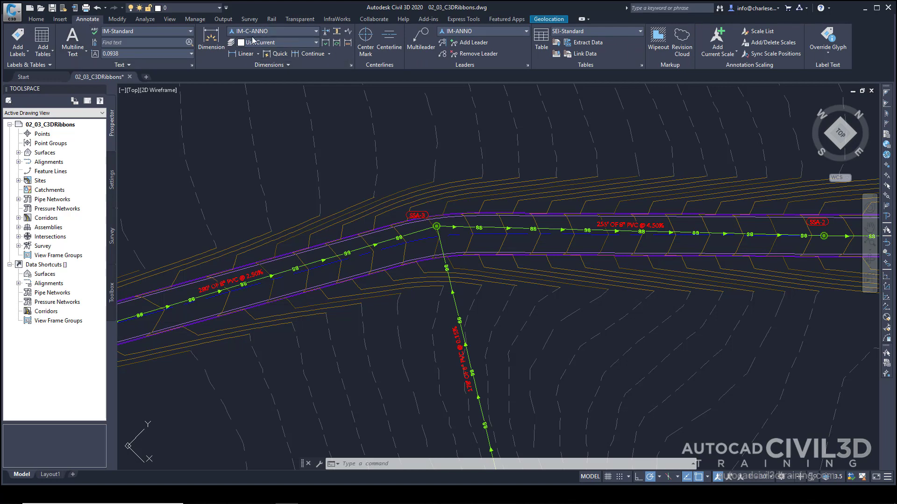
{"action": "left_click", "coordinate": [118, 19]}
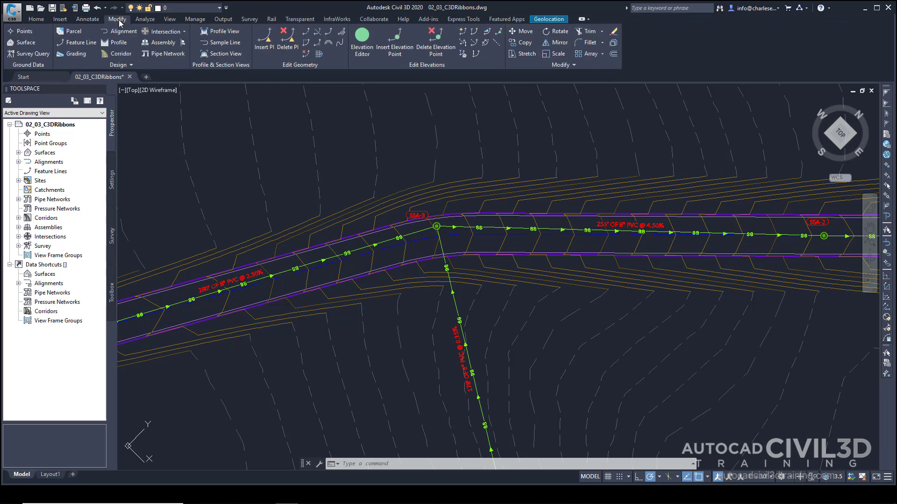
{"action": "left_click", "coordinate": [145, 19]}
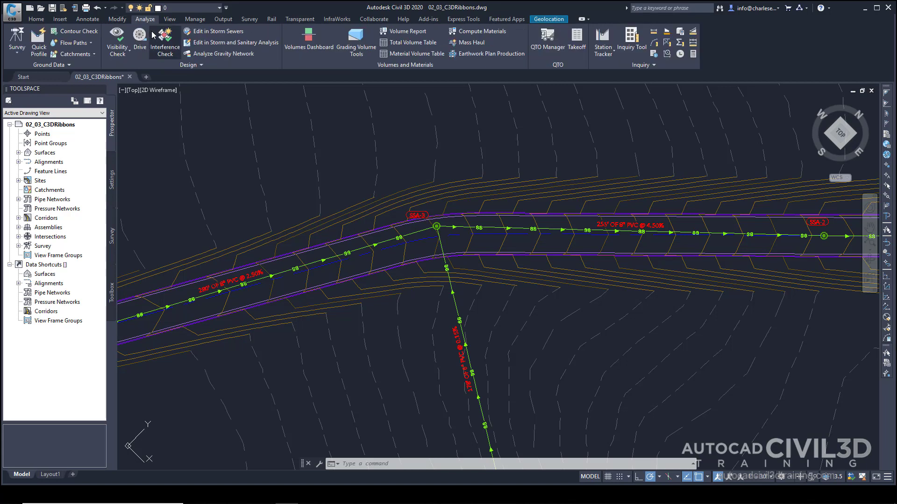
{"action": "left_click", "coordinate": [60, 18]}
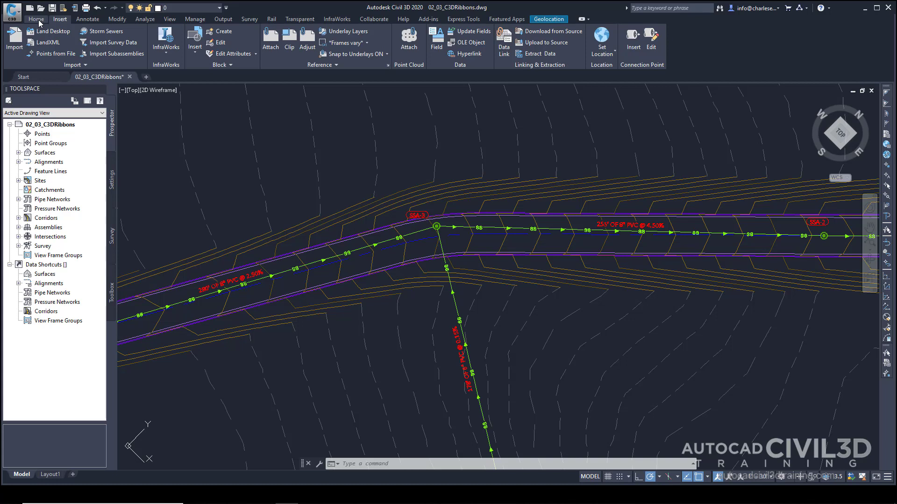
Return to the Home tab and expand the Create Ground Data panel's survey import tools.
{"action": "left_click", "coordinate": [36, 19]}
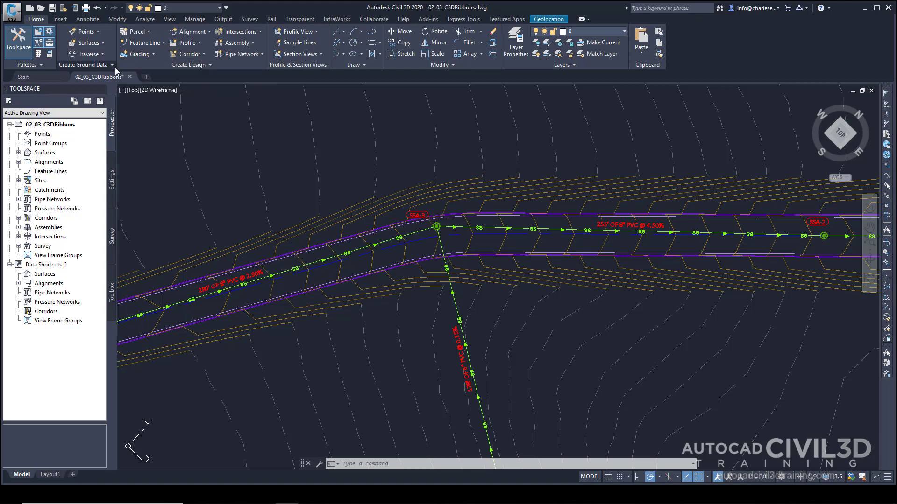
{"action": "mouse_move", "coordinate": [113, 68]}
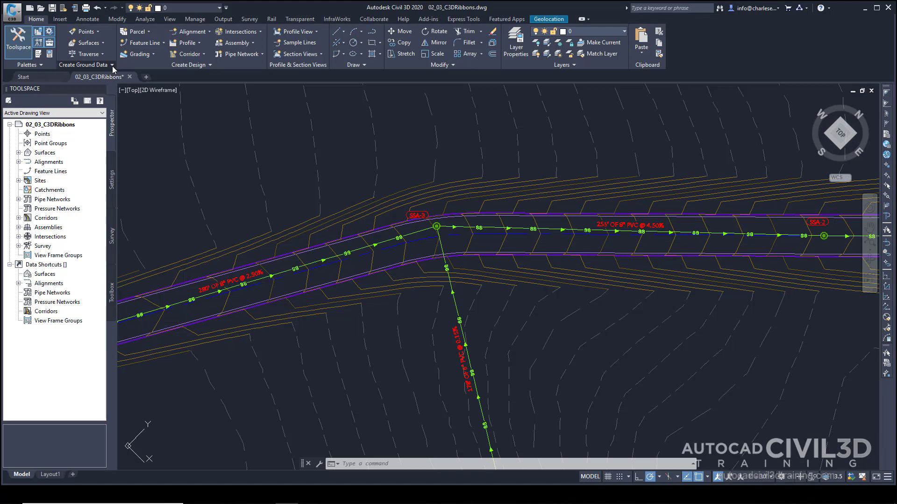
{"action": "left_click", "coordinate": [84, 64]}
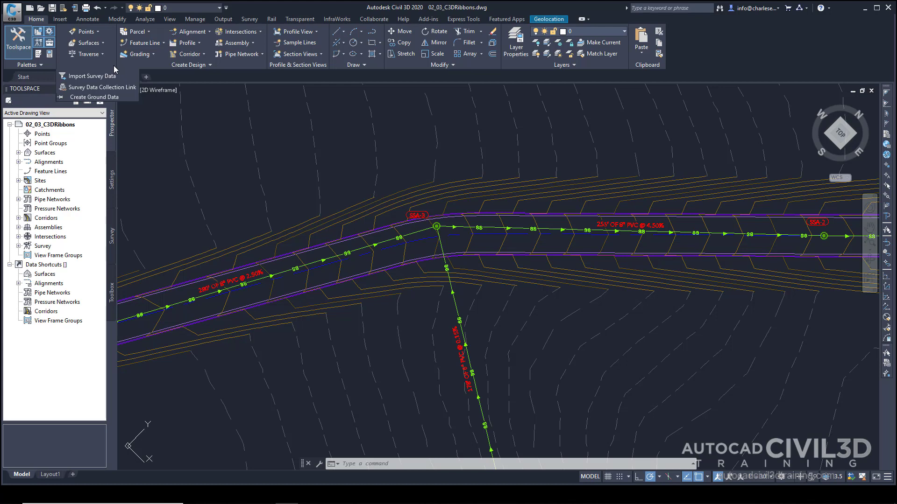
{"action": "mouse_move", "coordinate": [91, 76]}
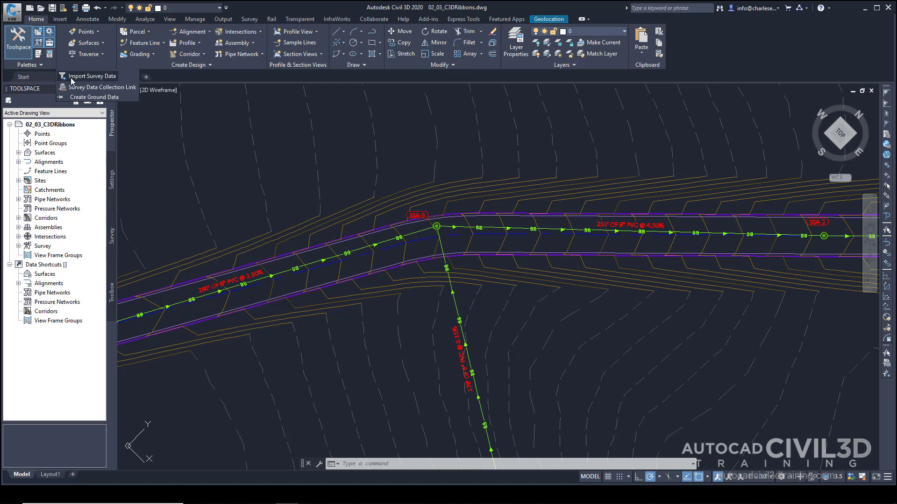
{"action": "mouse_move", "coordinate": [91, 76]}
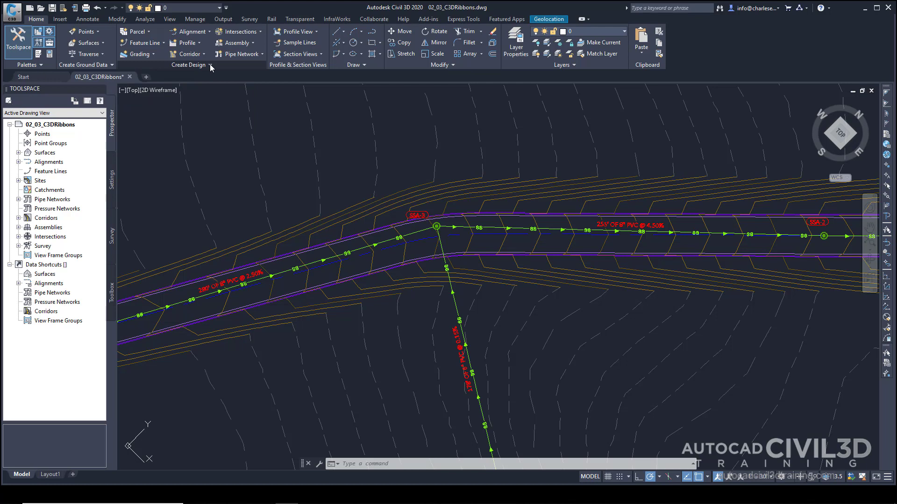
Expand the Create Design panel's hidden tools, then move to the Annotate tab.
{"action": "left_click", "coordinate": [187, 65]}
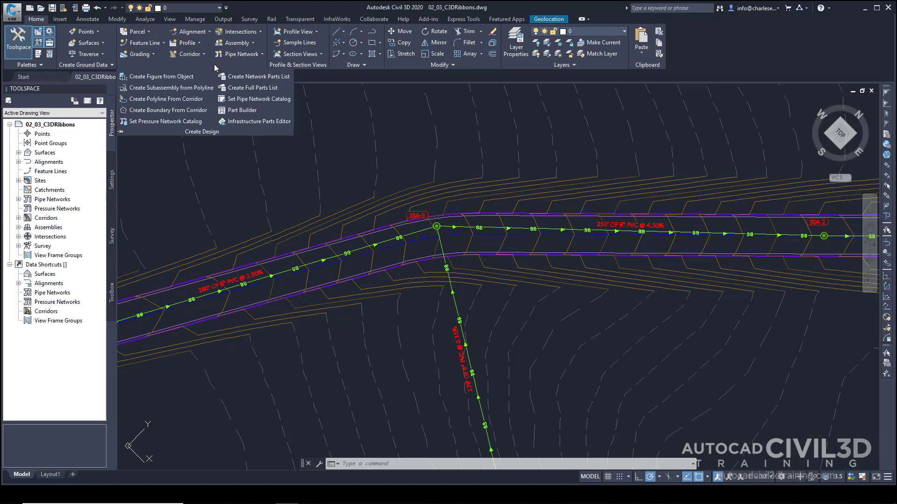
{"action": "mouse_move", "coordinate": [252, 88]}
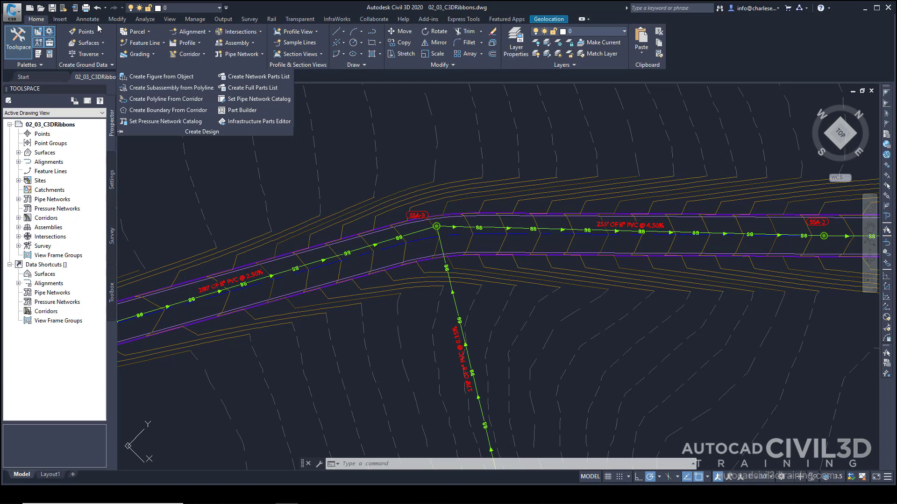
{"action": "left_click", "coordinate": [87, 19]}
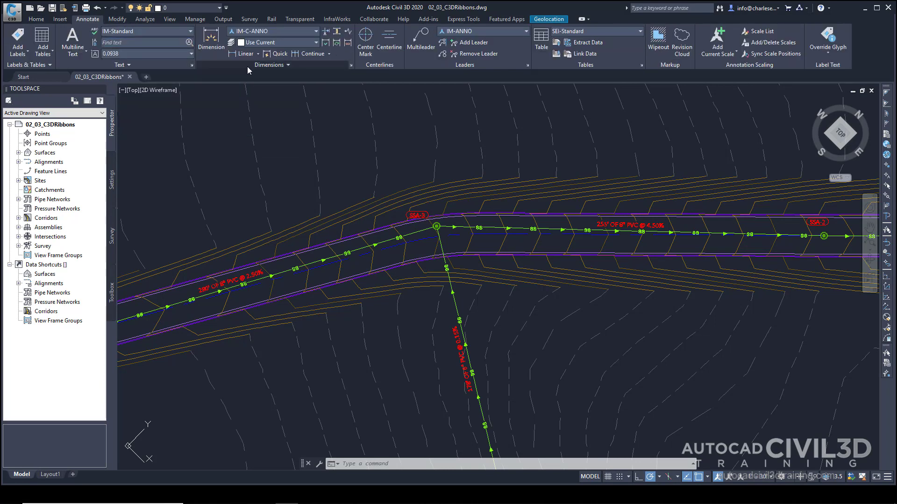
{"action": "mouse_move", "coordinate": [530, 68]}
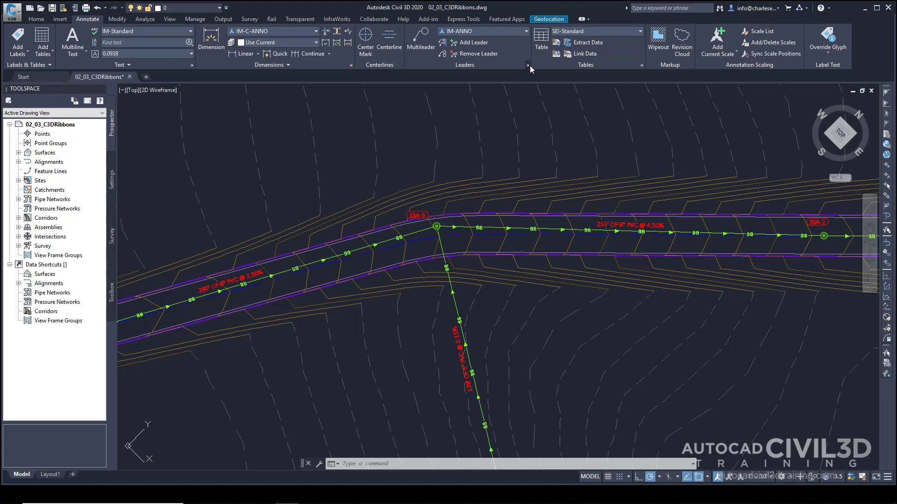
{"action": "mouse_move", "coordinate": [528, 68]}
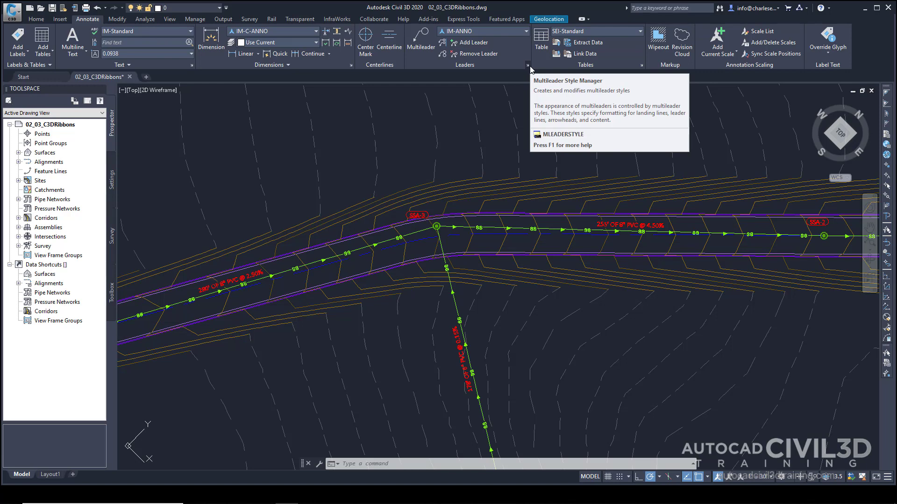
{"action": "mouse_move", "coordinate": [307, 31]}
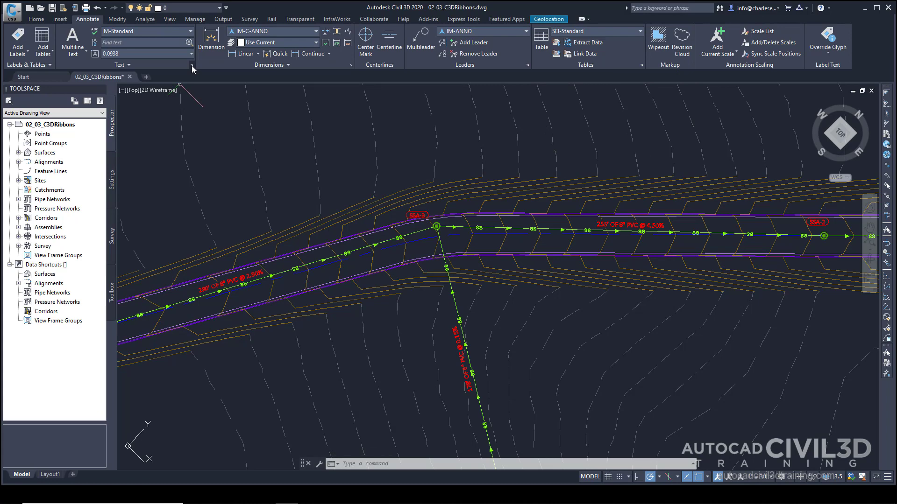
Open the Text Style dialog from the Text panel and select the Osceola Road TIN surface.
{"action": "left_click", "coordinate": [191, 67]}
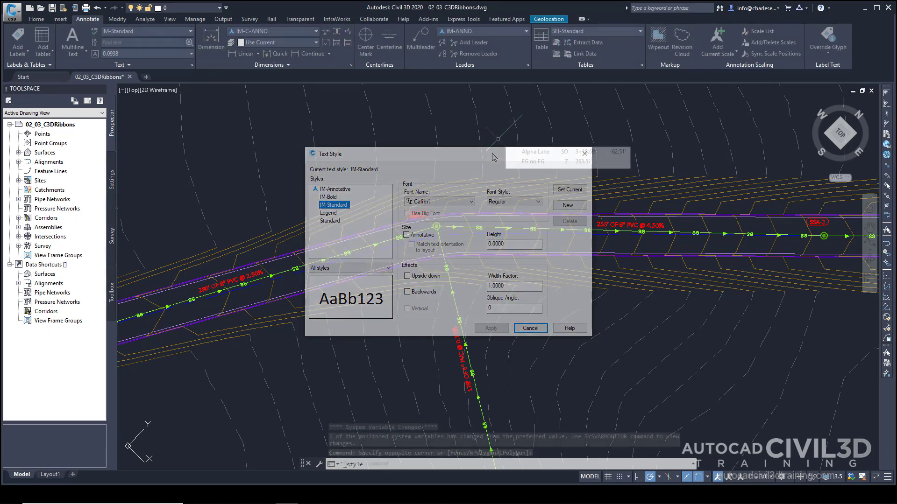
{"action": "left_click", "coordinate": [529, 328]}
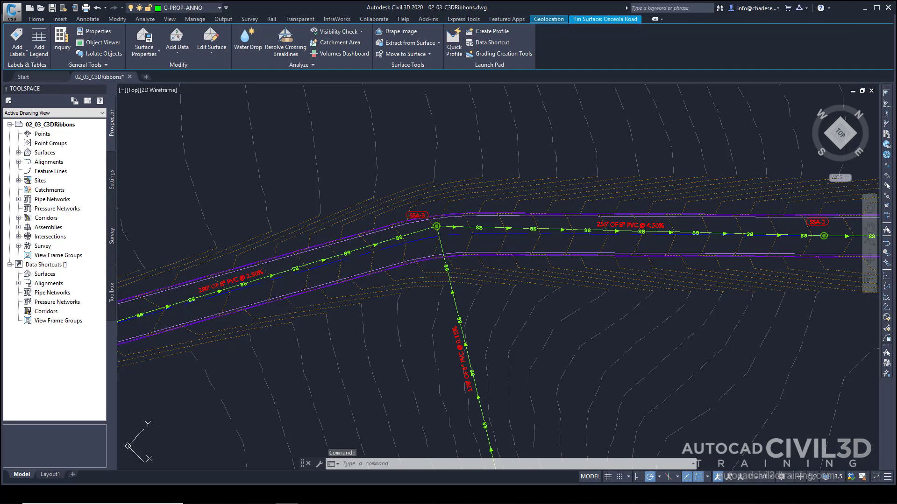
{"action": "mouse_move", "coordinate": [411, 193]}
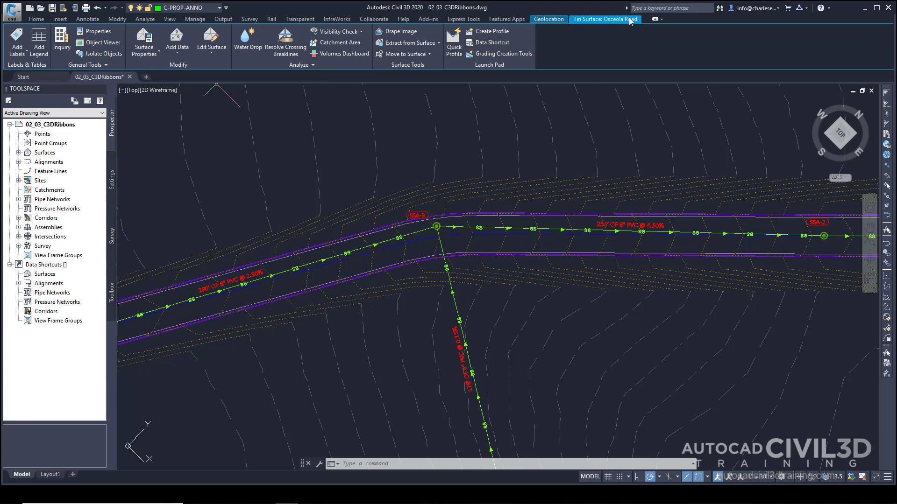
{"action": "mouse_move", "coordinate": [611, 21]}
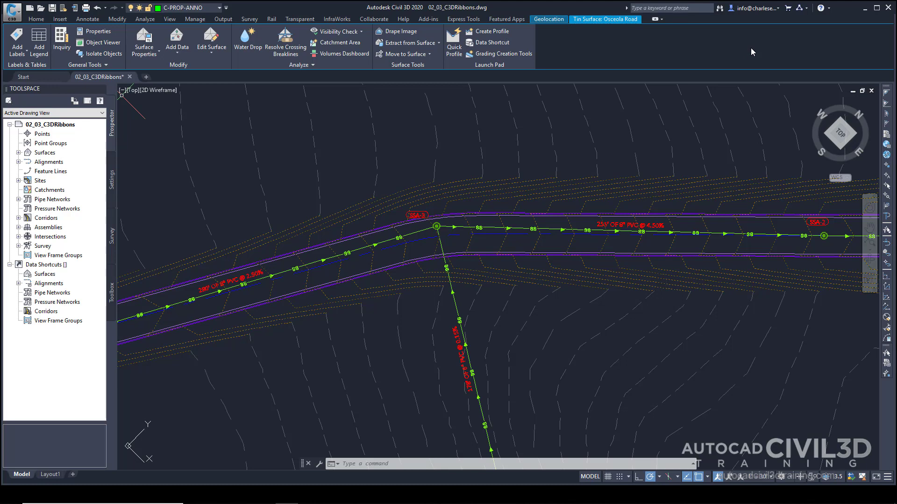
{"action": "mouse_move", "coordinate": [697, 50]}
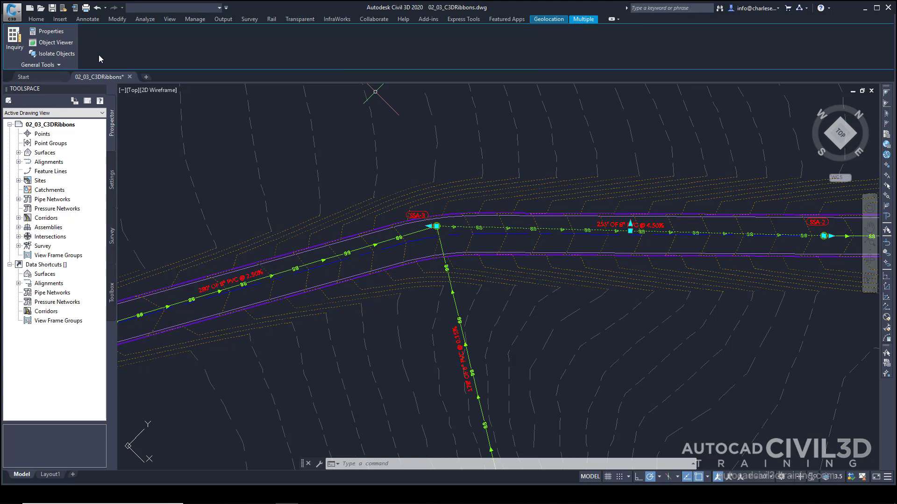
{"action": "mouse_move", "coordinate": [113, 60]}
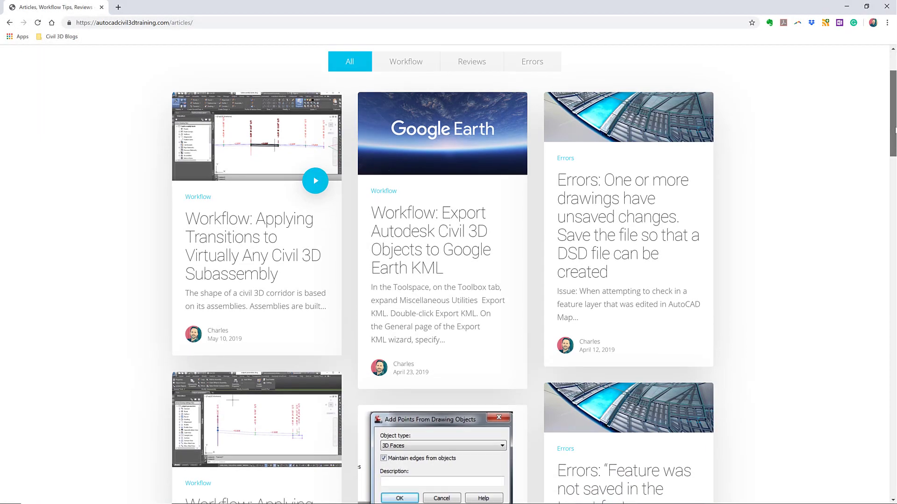
Scroll the articles page down to the Civil 3D workflow tips sign-up section.
{"action": "scroll", "scroll_direction": "down", "scroll_amount": 3}
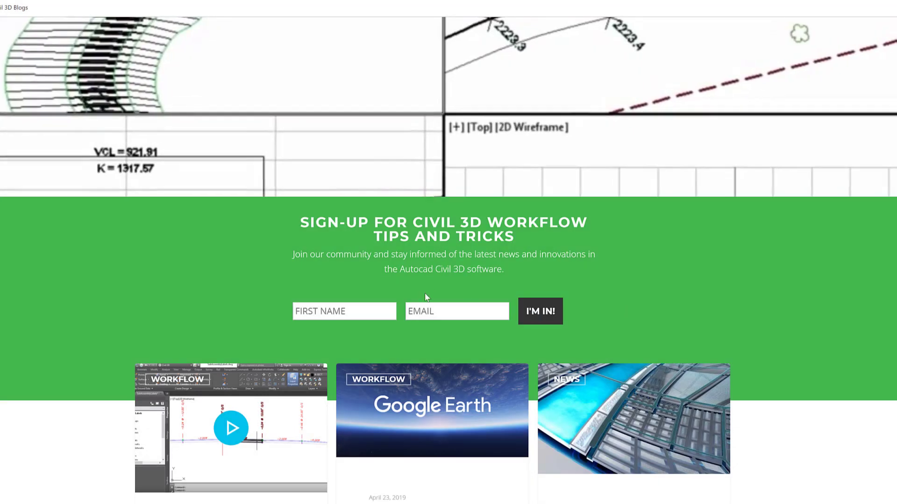
{"action": "scroll", "scroll_direction": "down", "scroll_amount": 3}
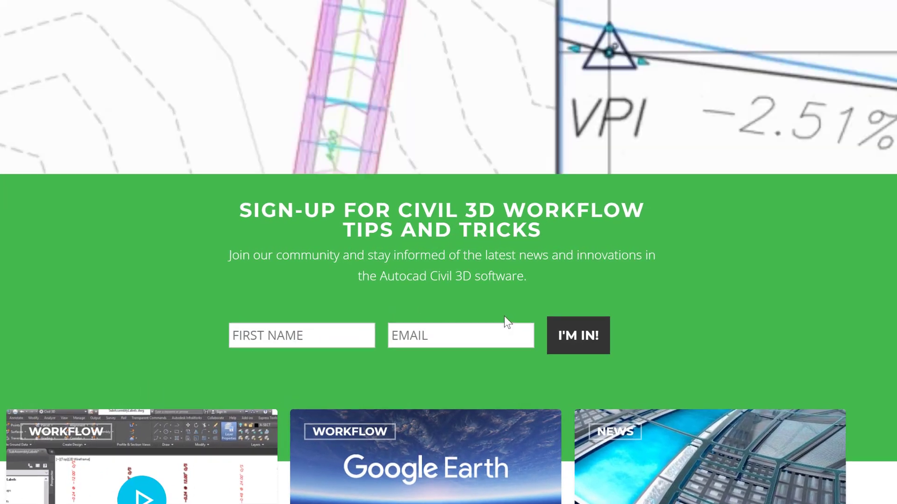